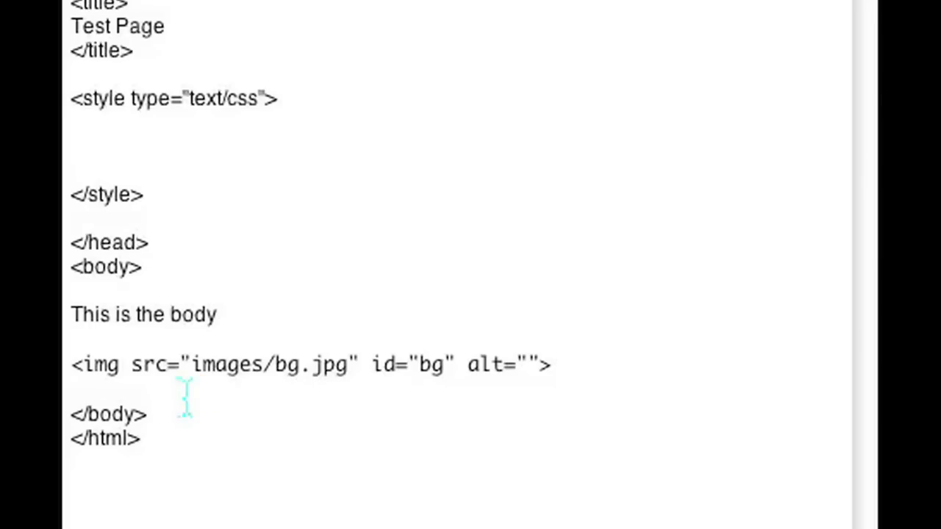
Write the #bg rule: position fixed, top 0, left 0, min-width and min-height 100%.
{"action": "left_click", "coordinate": [70, 146]}
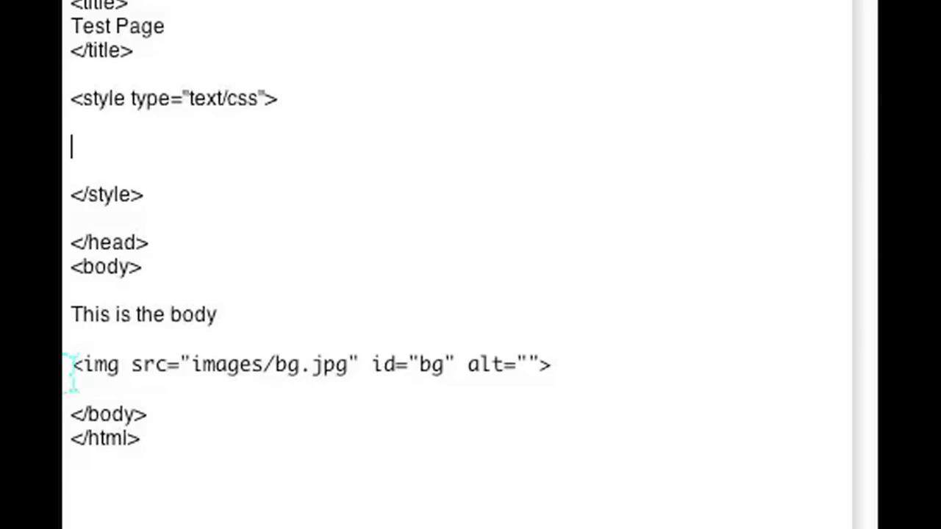
{"action": "left_click_drag", "start_coordinate": [70, 365], "coordinate": [625, 365]}
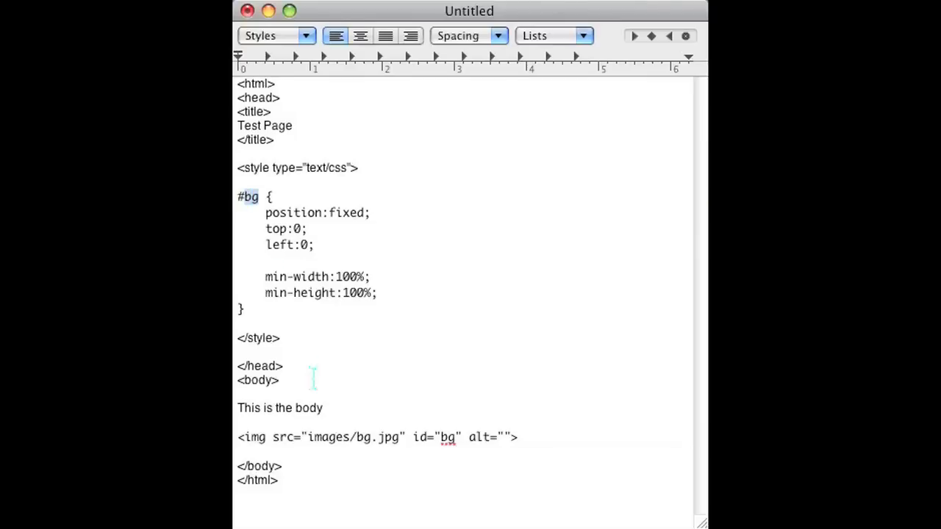
{"action": "mouse_move", "coordinate": [370, 276]}
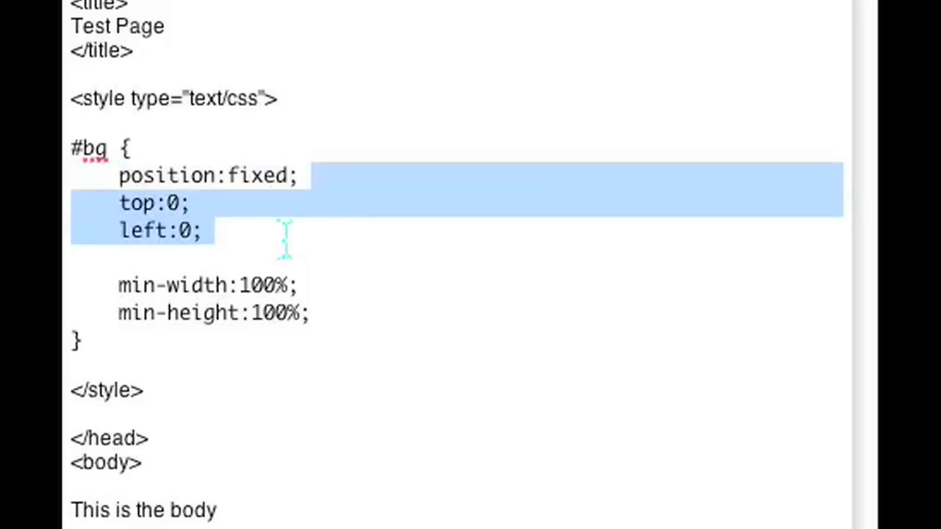
{"action": "left_click", "coordinate": [338, 268]}
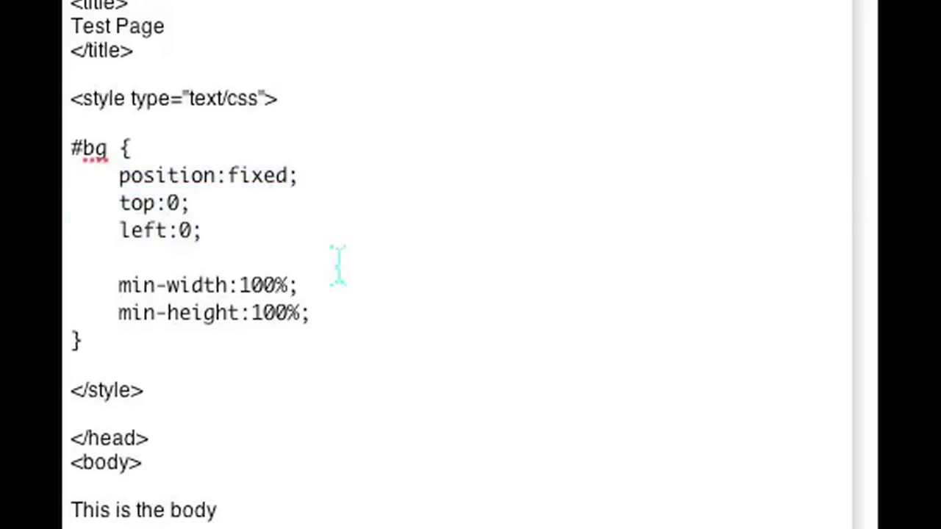
{"action": "mouse_move", "coordinate": [188, 311]}
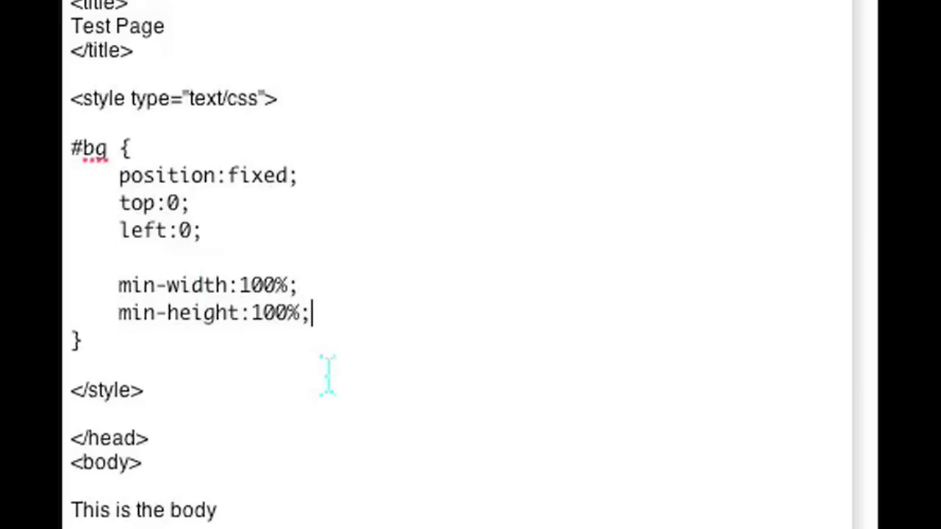
{"action": "mouse_move", "coordinate": [326, 415]}
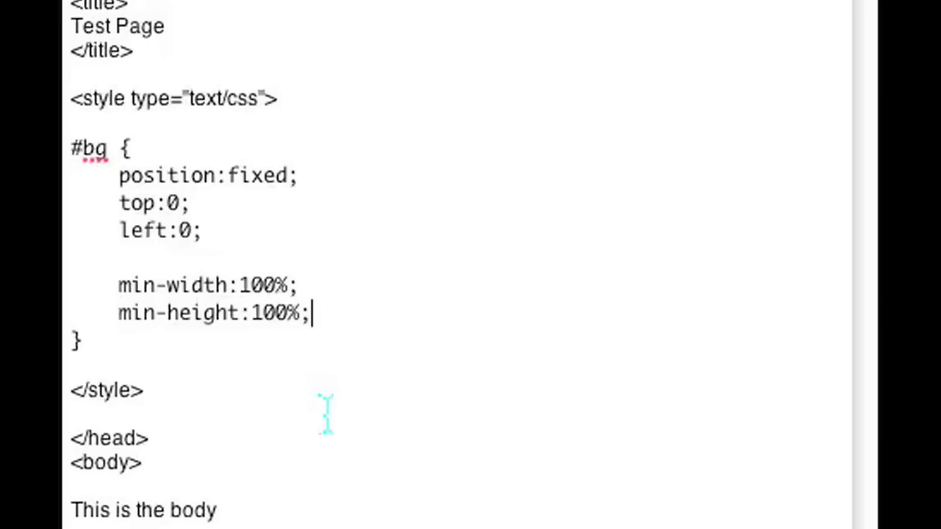